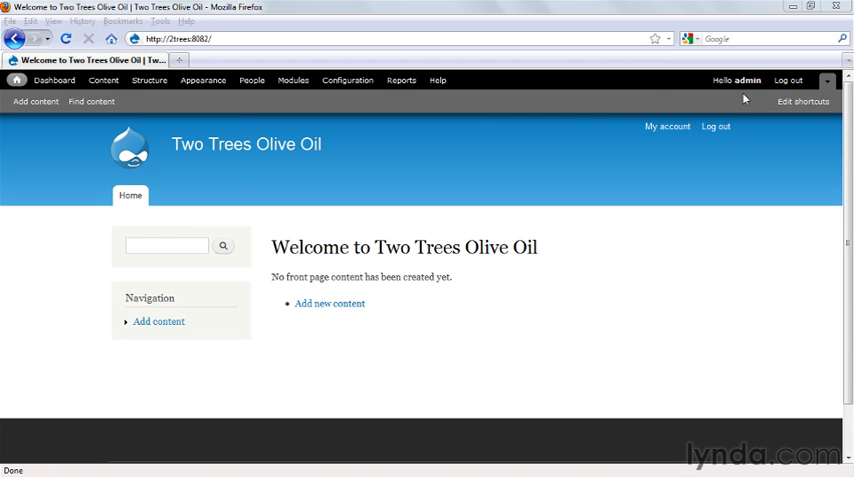
{"action": "mouse_move", "coordinate": [744, 80]}
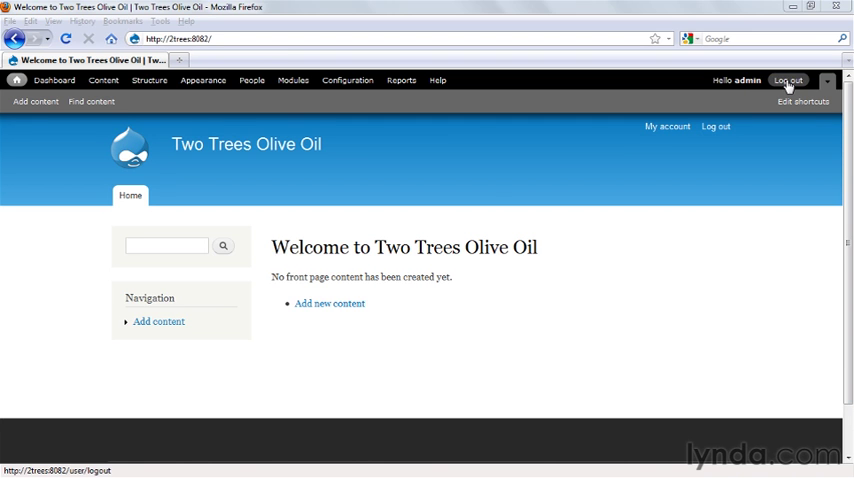
Step: Log out of the site and log back in as the admin user
{"action": "left_click", "coordinate": [788, 80]}
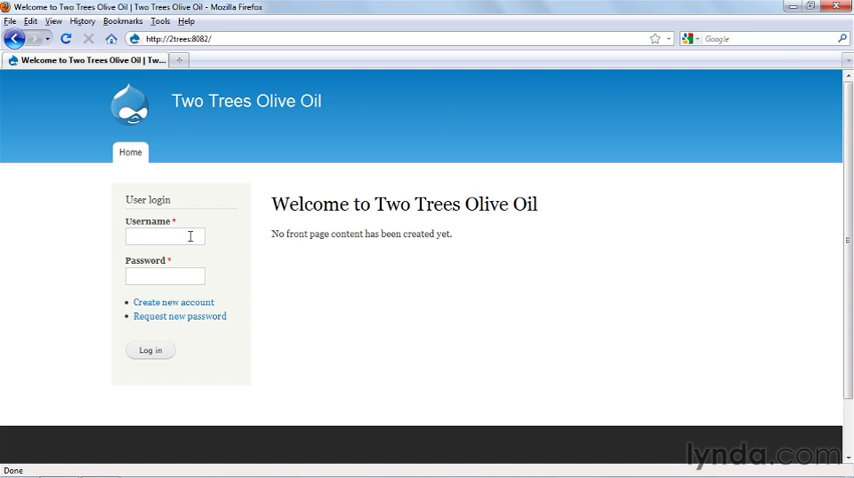
{"action": "type", "text": "admin"}
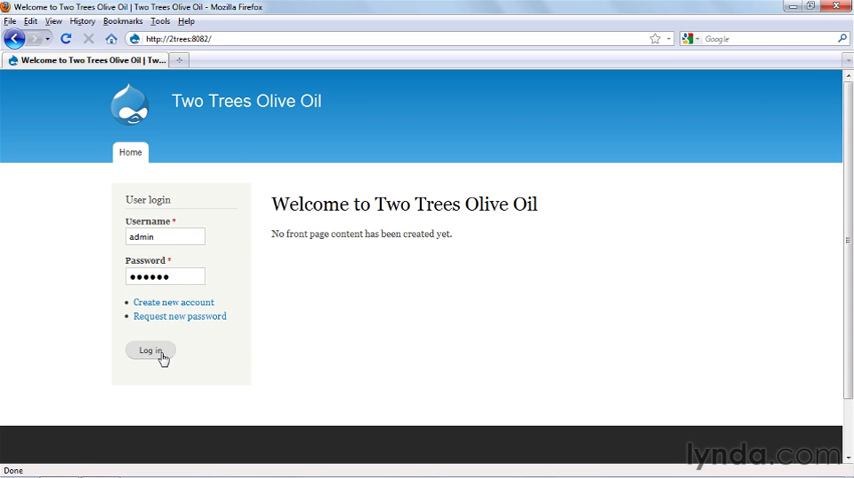
{"action": "left_click", "coordinate": [150, 352]}
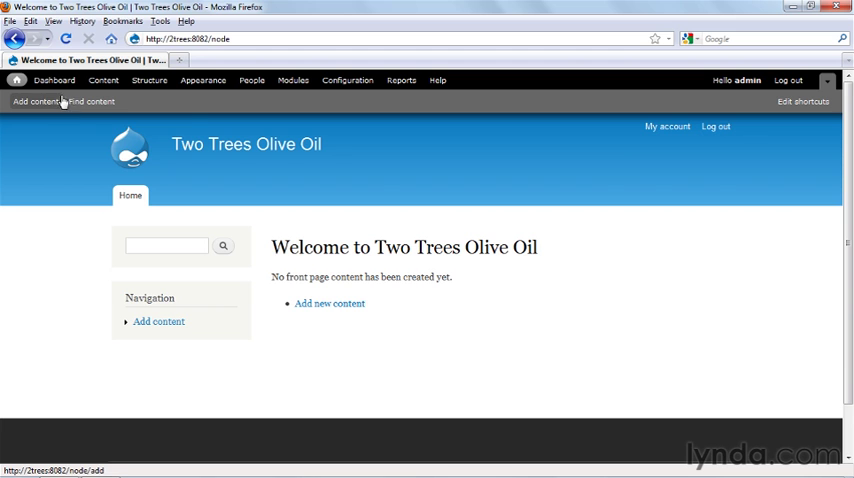
{"action": "mouse_move", "coordinate": [52, 80]}
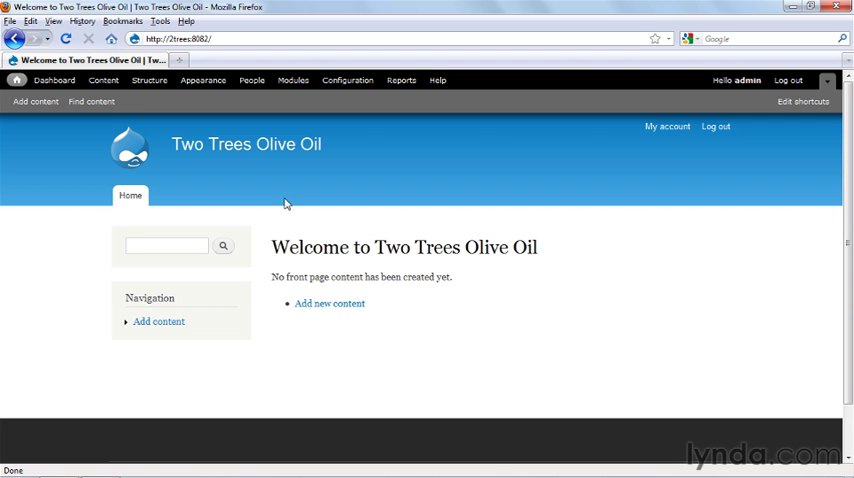
{"action": "mouse_move", "coordinate": [212, 192]}
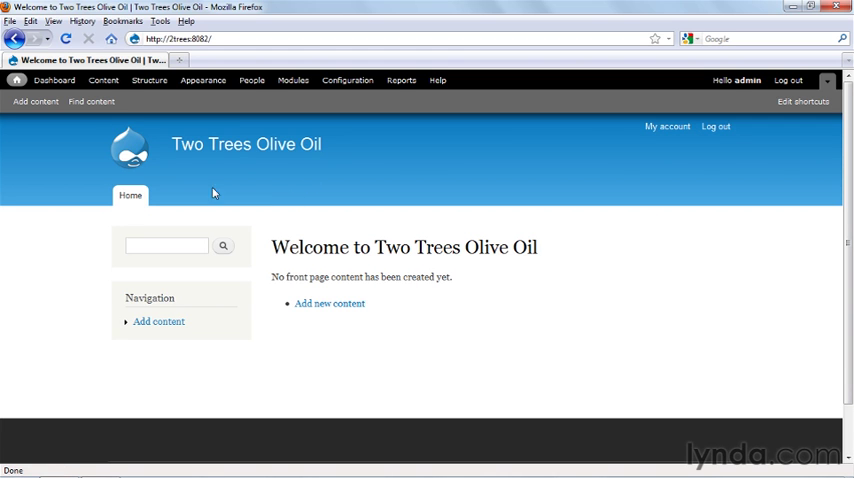
{"action": "mouse_move", "coordinate": [246, 144]}
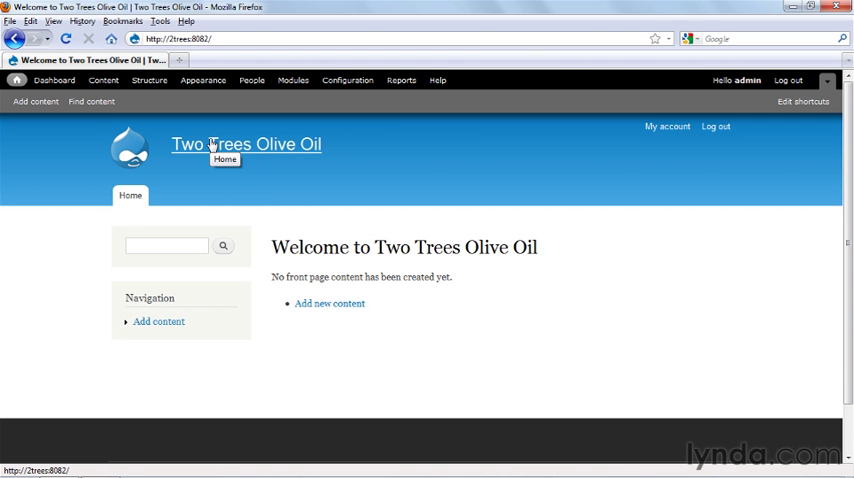
{"action": "mouse_move", "coordinate": [148, 80]}
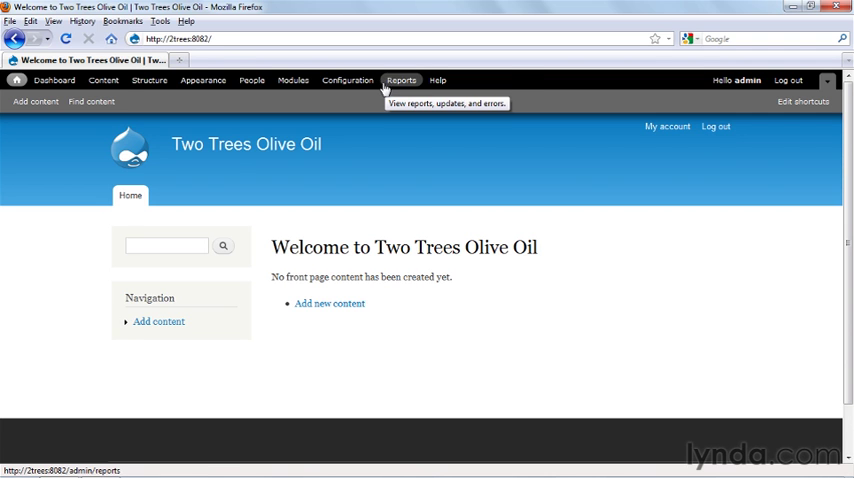
{"action": "mouse_move", "coordinate": [54, 80]}
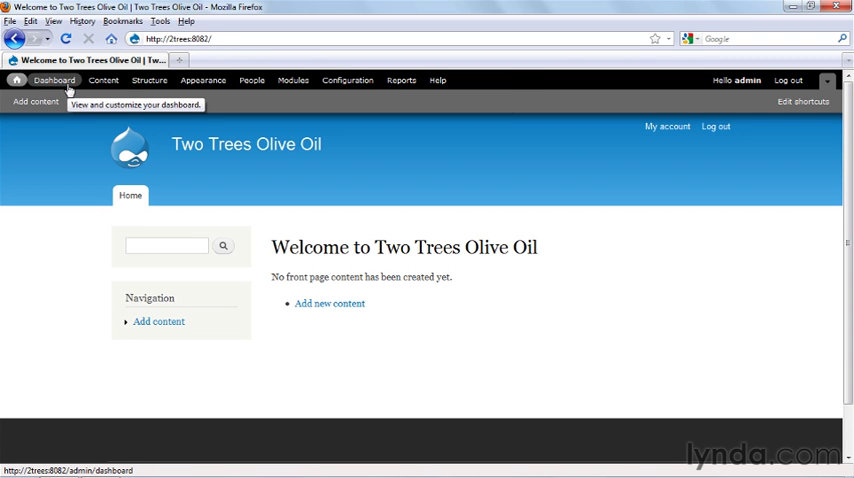
Step: View the admin user's account page, briefly visiting its Edit tab before returning
{"action": "left_click", "coordinate": [52, 80]}
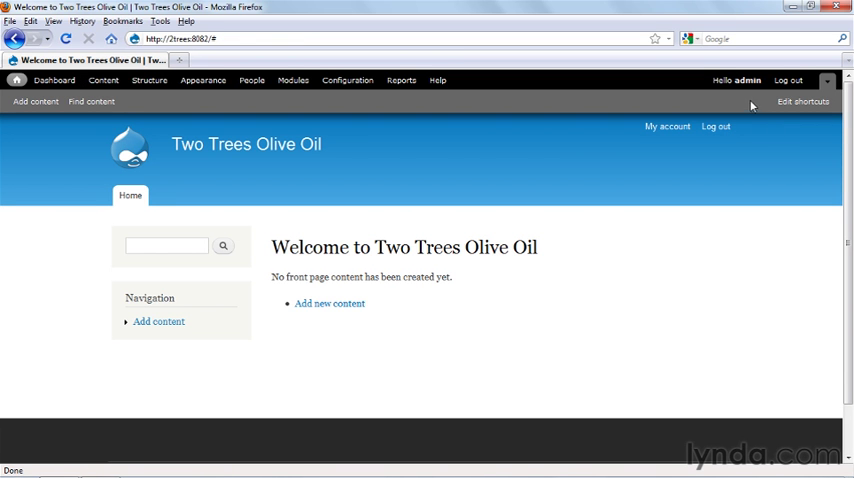
{"action": "mouse_move", "coordinate": [748, 100]}
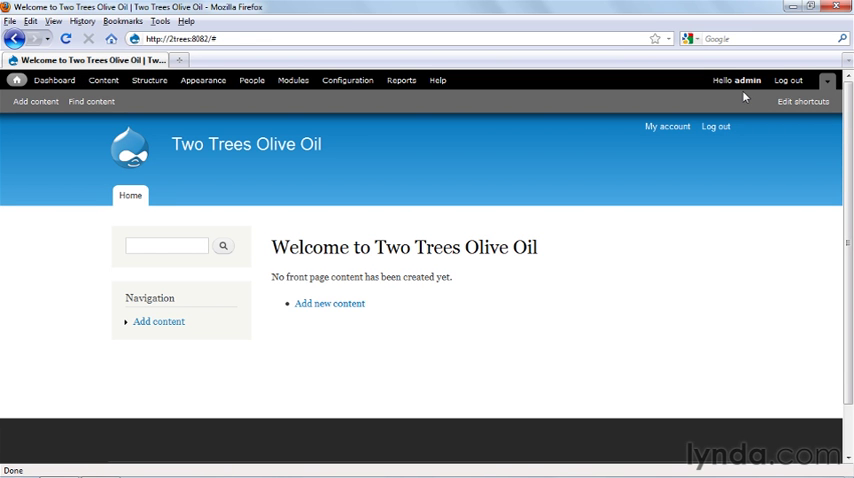
{"action": "mouse_move", "coordinate": [788, 80]}
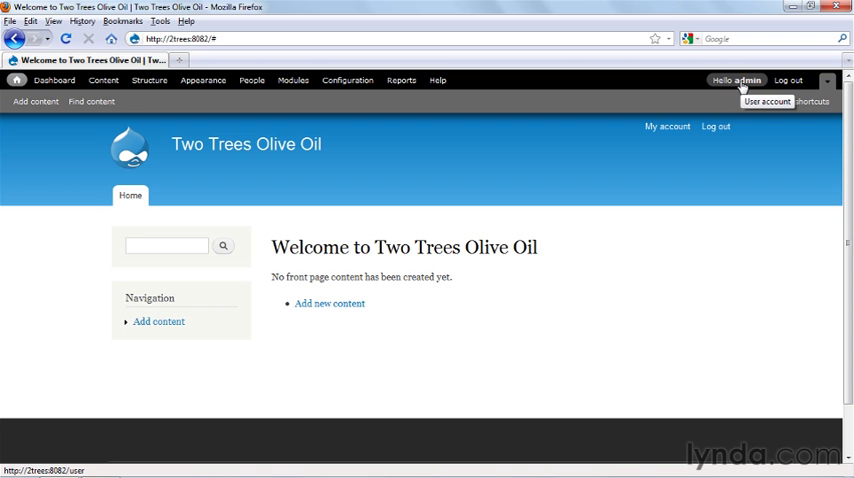
{"action": "left_click", "coordinate": [736, 80]}
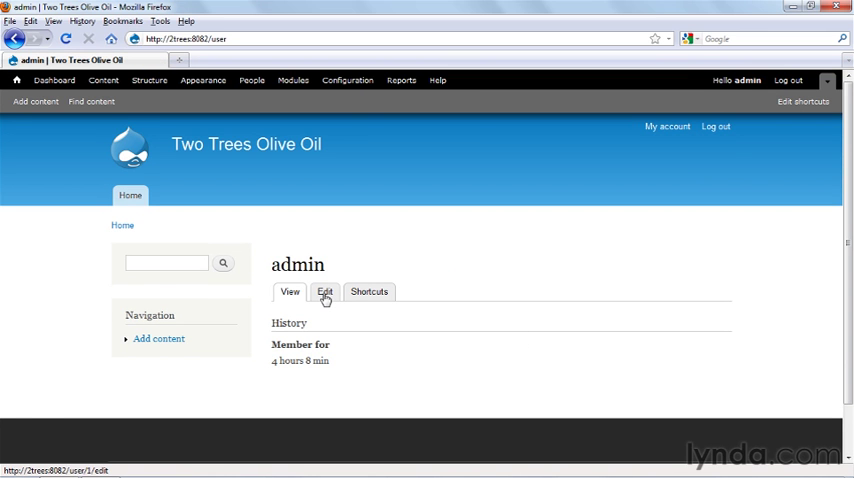
{"action": "left_click", "coordinate": [326, 292]}
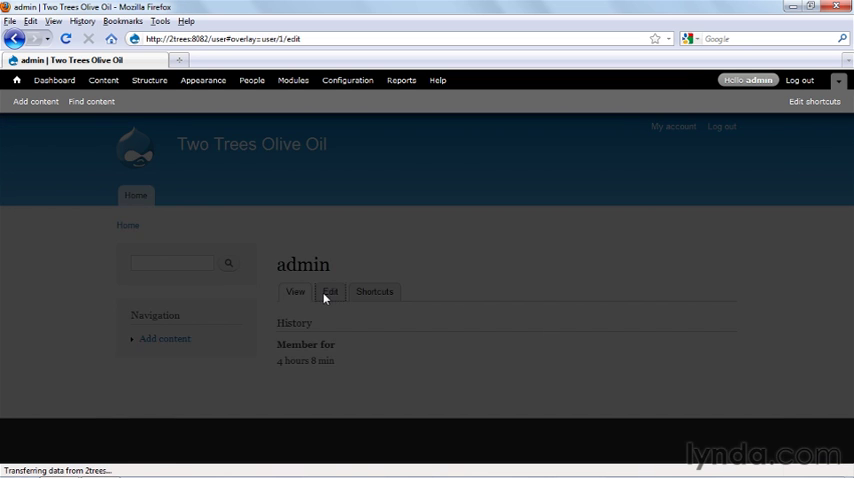
{"action": "left_click", "coordinate": [330, 292]}
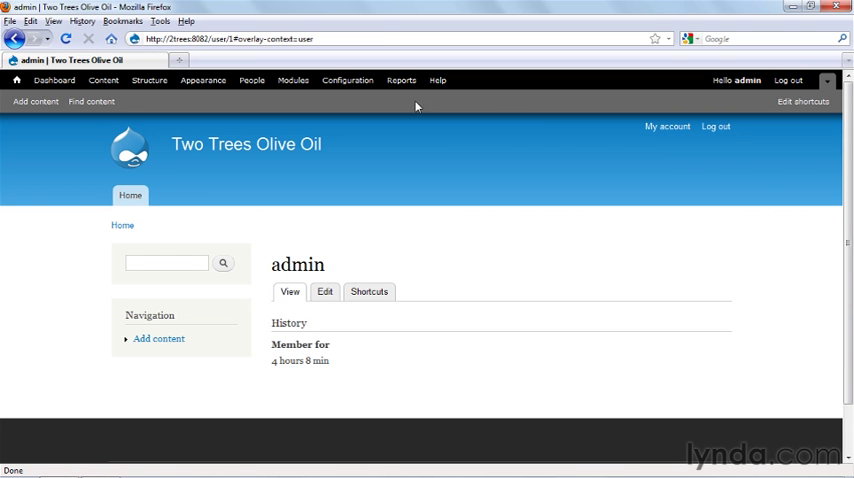
{"action": "mouse_move", "coordinate": [492, 106]}
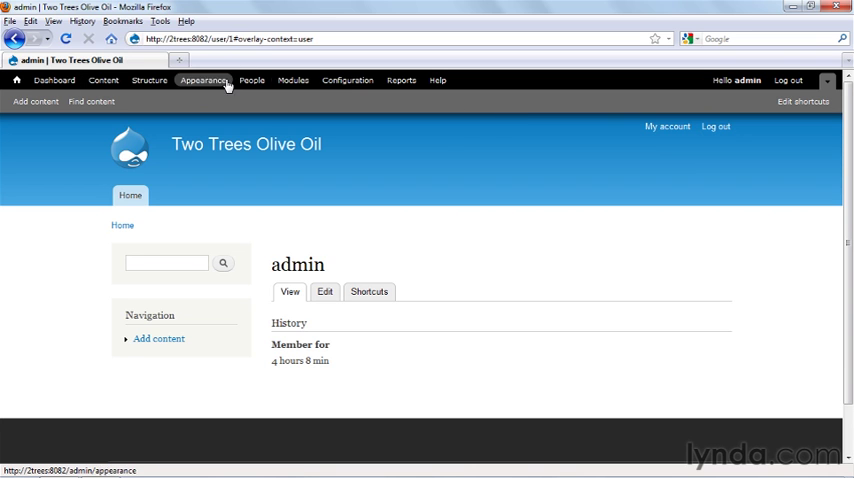
{"action": "mouse_move", "coordinate": [400, 80]}
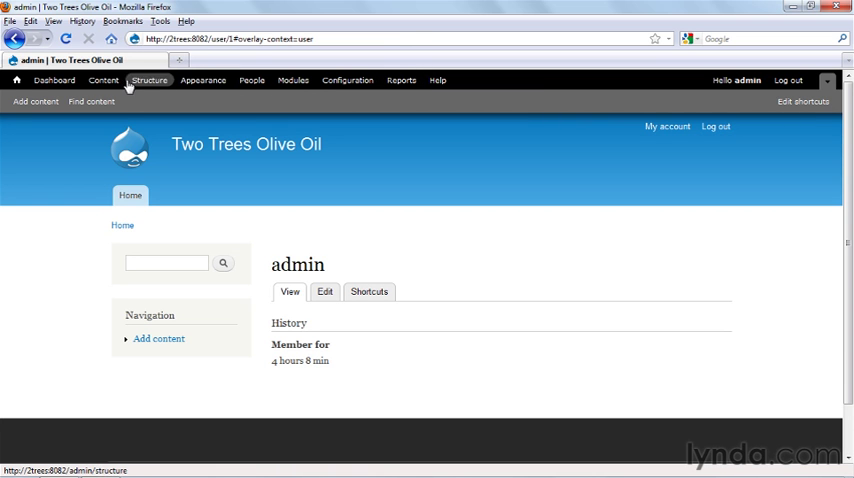
Step: Visit the Content, Appearance and People admin pages from the toolbar, ending on People
{"action": "left_click", "coordinate": [104, 80]}
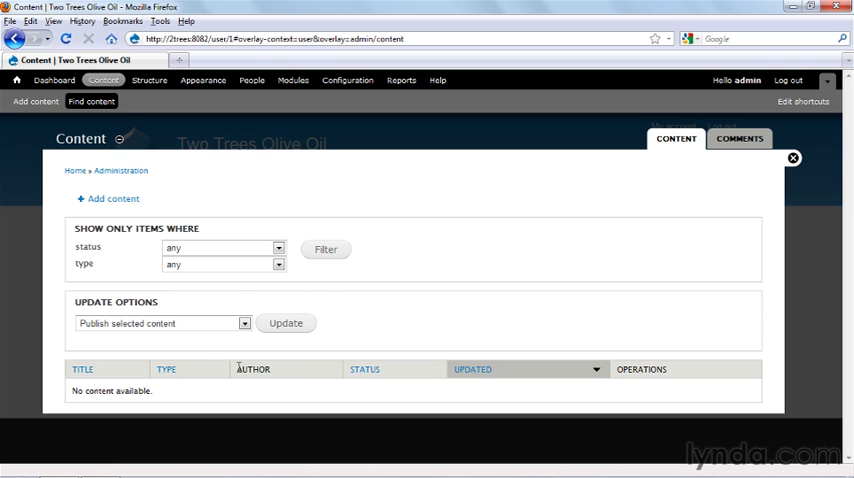
{"action": "mouse_move", "coordinate": [156, 330]}
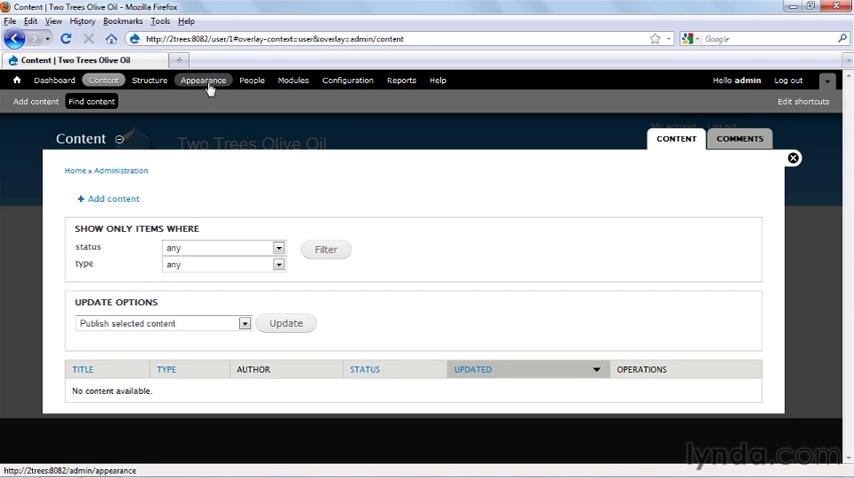
{"action": "left_click", "coordinate": [204, 80]}
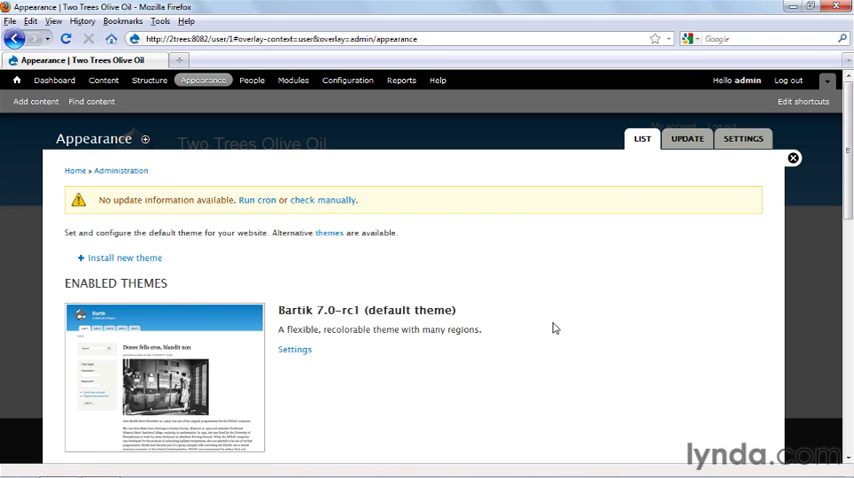
{"action": "mouse_move", "coordinate": [252, 80]}
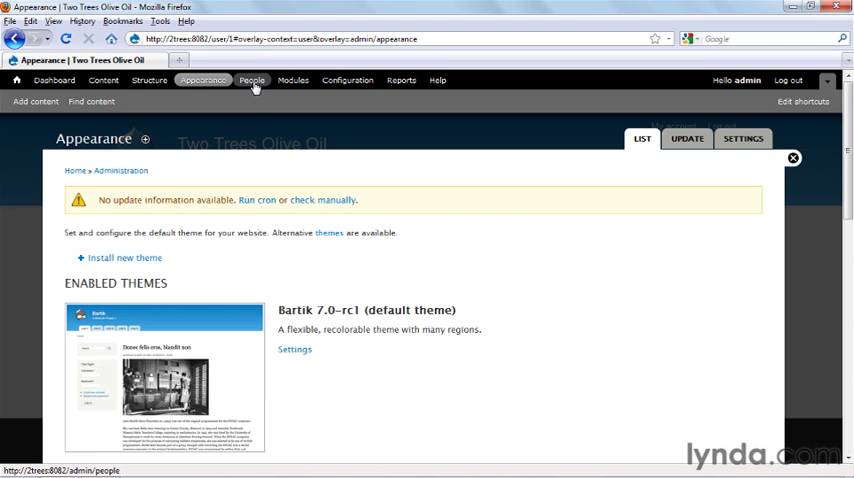
{"action": "left_click", "coordinate": [252, 80]}
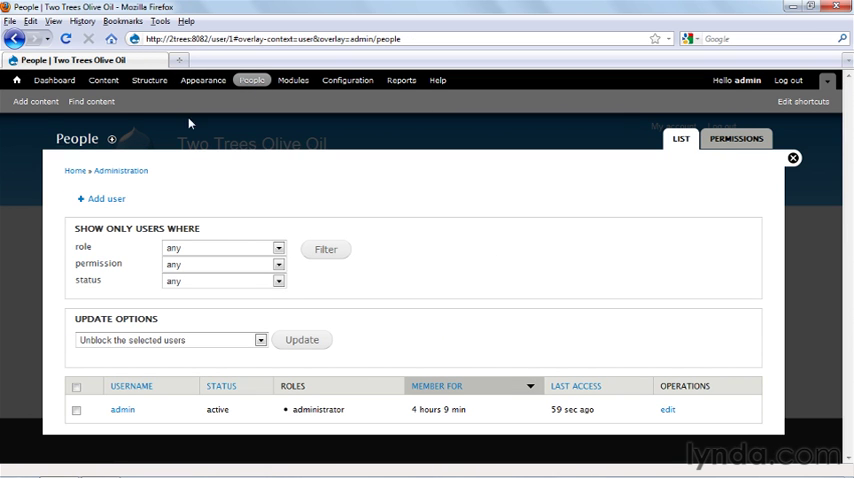
{"action": "left_click", "coordinate": [104, 80]}
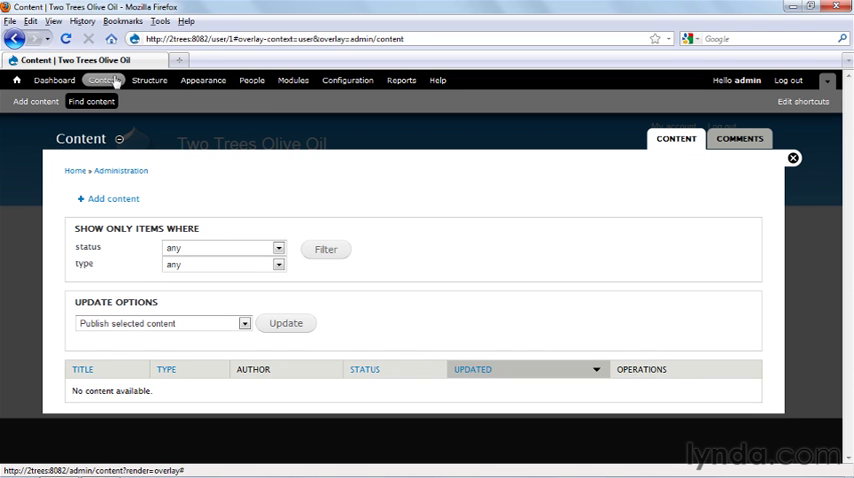
{"action": "left_click", "coordinate": [252, 80]}
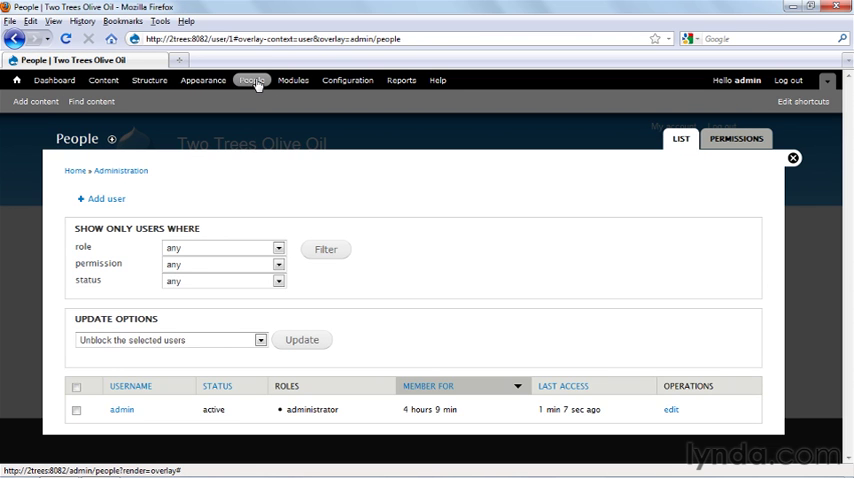
{"action": "mouse_move", "coordinate": [292, 80]}
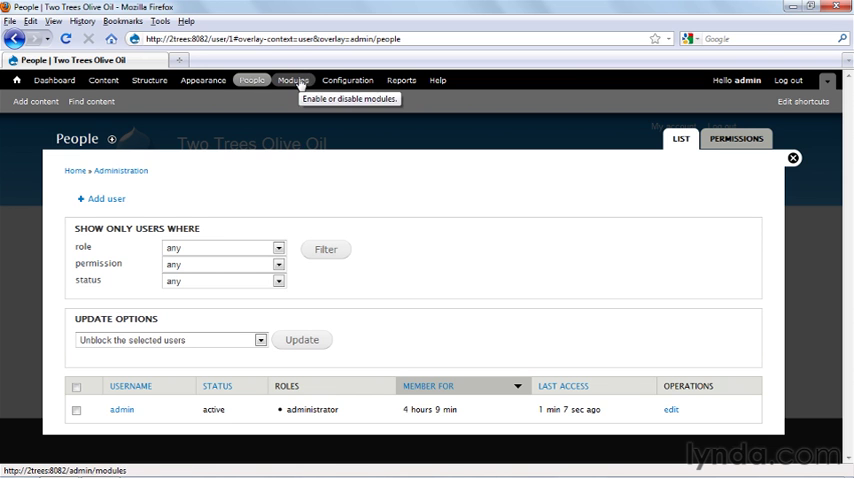
Step: Visit the Modules, Structure, Configuration and Reports pages from the toolbar
{"action": "left_click", "coordinate": [292, 80]}
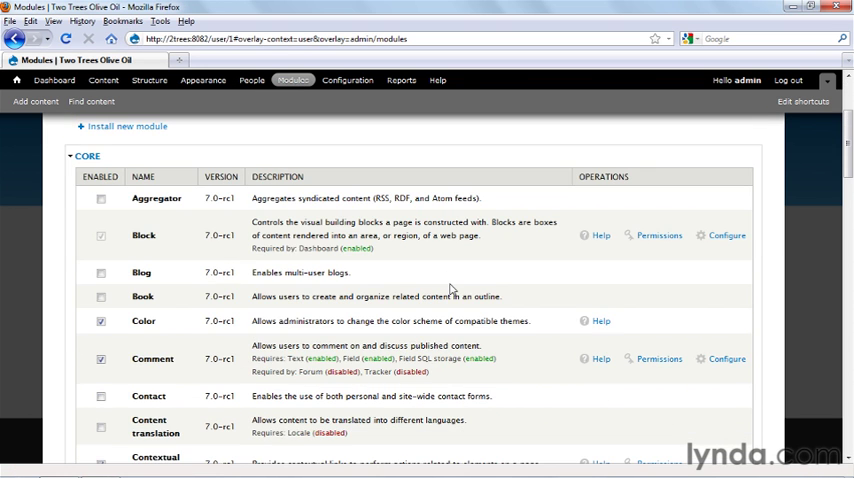
{"action": "mouse_move", "coordinate": [136, 158]}
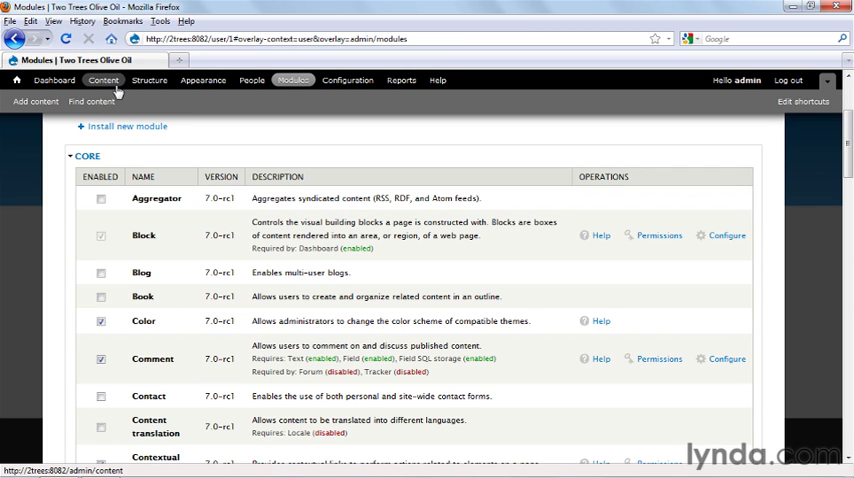
{"action": "mouse_move", "coordinate": [148, 80]}
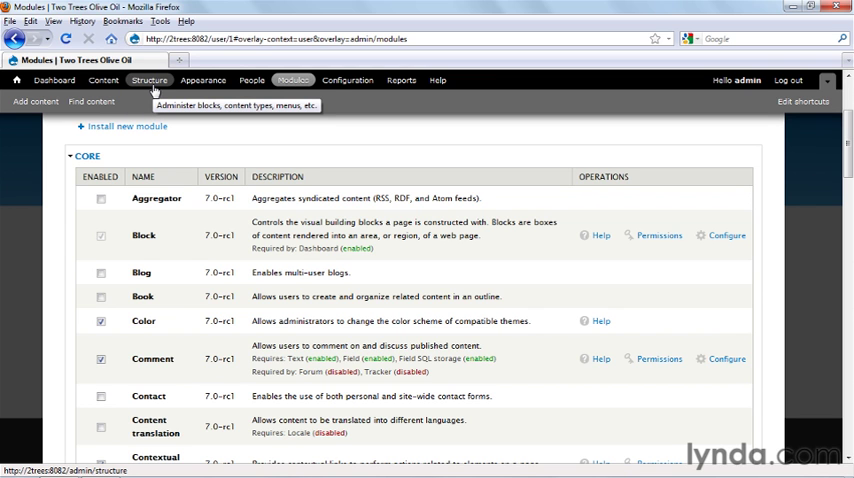
{"action": "left_click", "coordinate": [348, 80]}
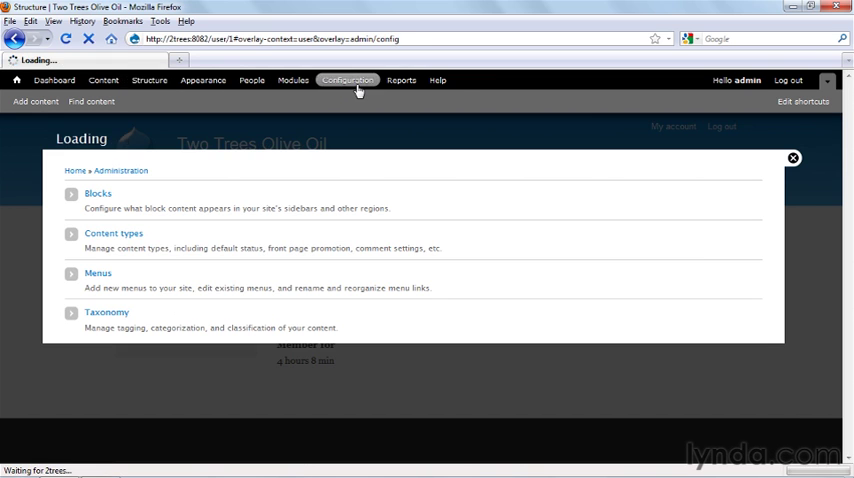
{"action": "left_click", "coordinate": [402, 80]}
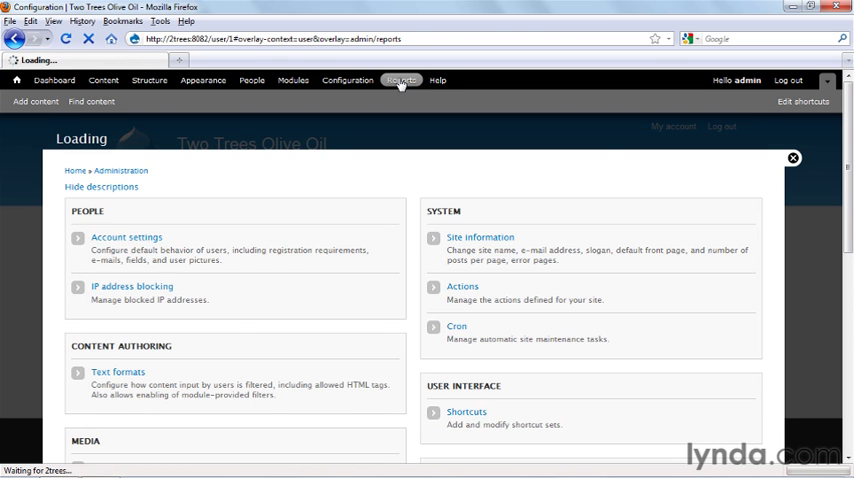
{"action": "left_click", "coordinate": [436, 80]}
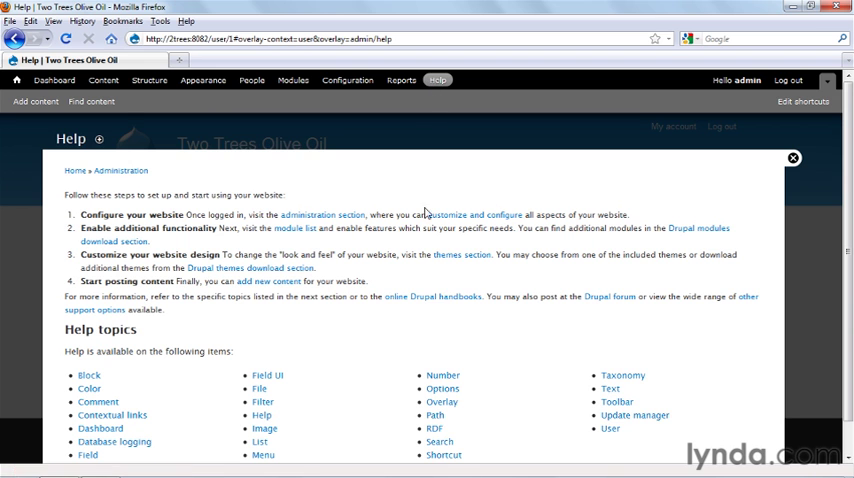
Step: View the Field UI help topic from the Help page
{"action": "left_click", "coordinate": [268, 376]}
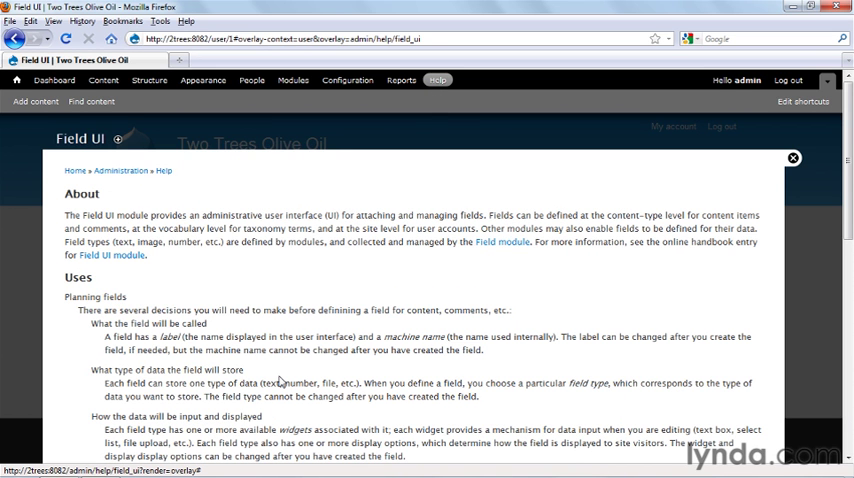
{"action": "mouse_move", "coordinate": [264, 124]}
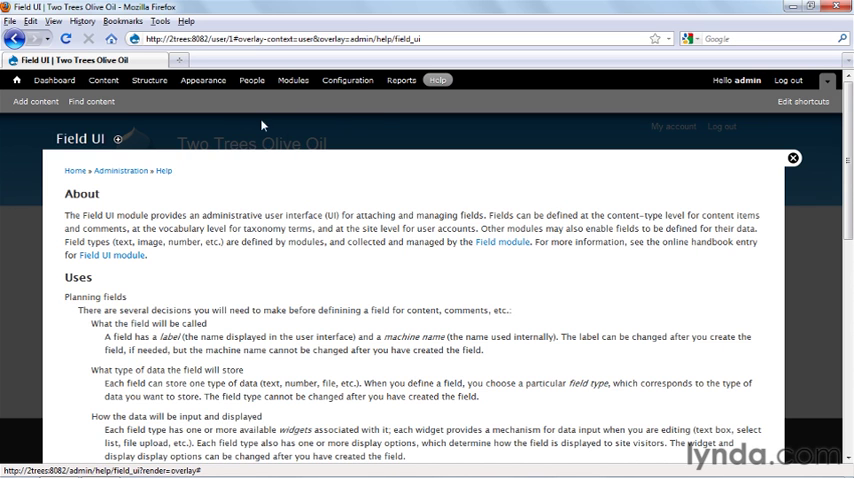
{"action": "mouse_move", "coordinate": [392, 110]}
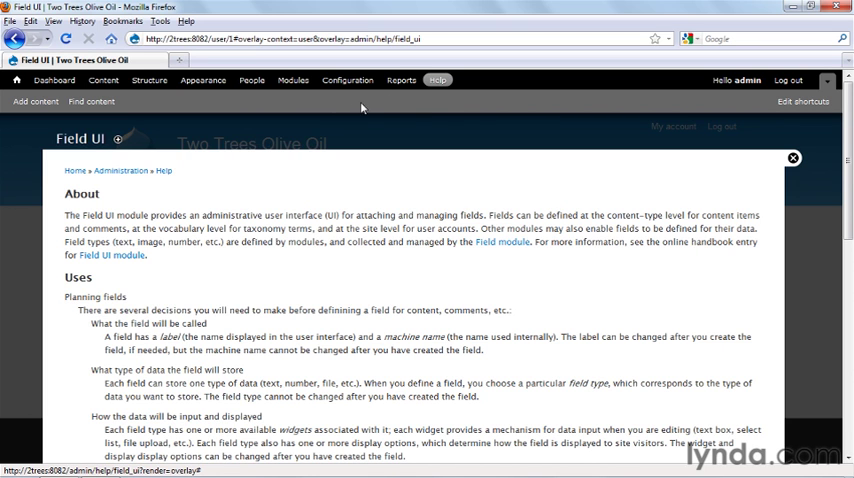
{"action": "mouse_move", "coordinate": [178, 92]}
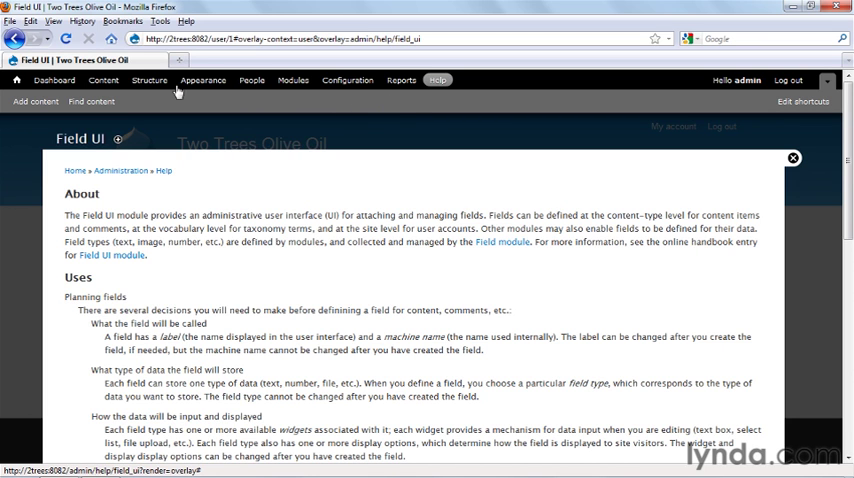
{"action": "mouse_move", "coordinate": [312, 104]}
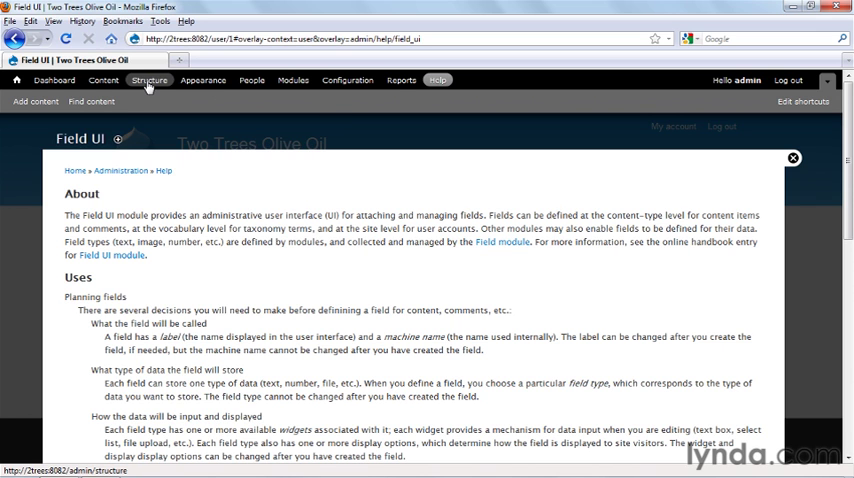
Step: List the Management menu's links via Structure and Menus
{"action": "left_click", "coordinate": [148, 80]}
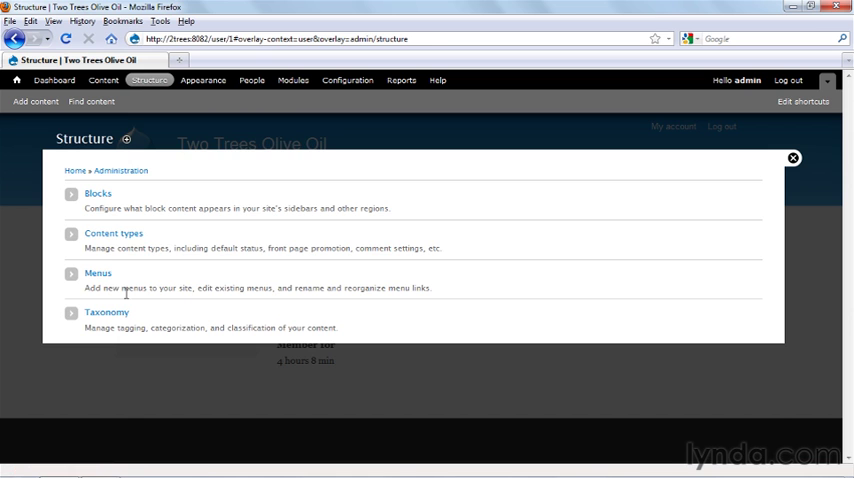
{"action": "left_click", "coordinate": [98, 272]}
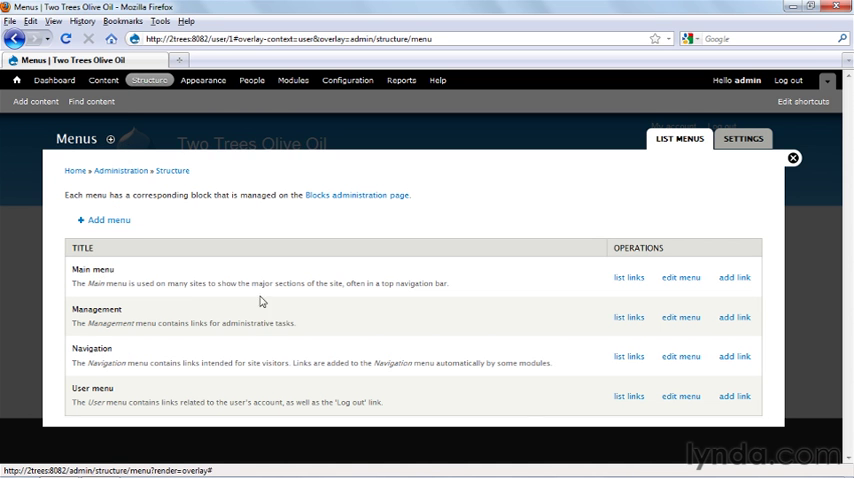
{"action": "left_click", "coordinate": [628, 316]}
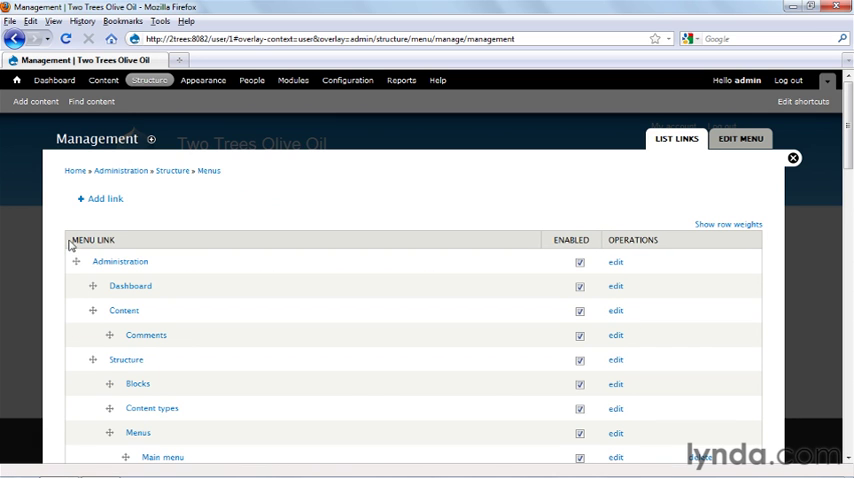
{"action": "mouse_move", "coordinate": [124, 312]}
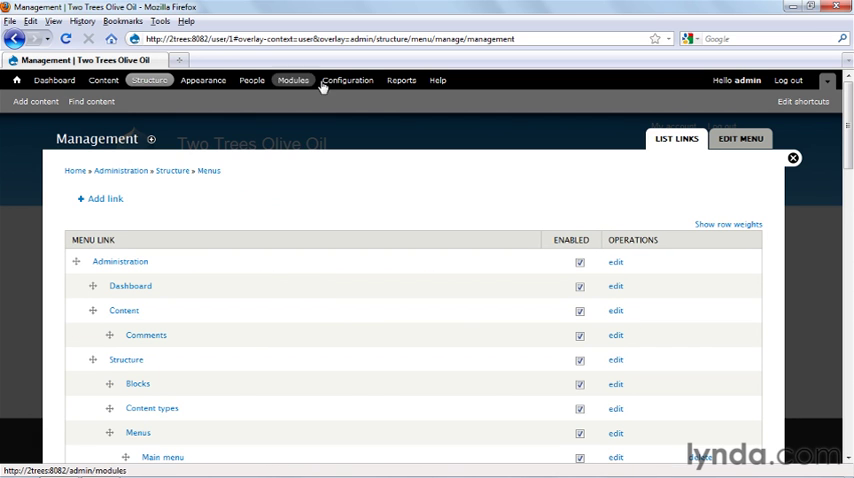
{"action": "mouse_move", "coordinate": [248, 292]}
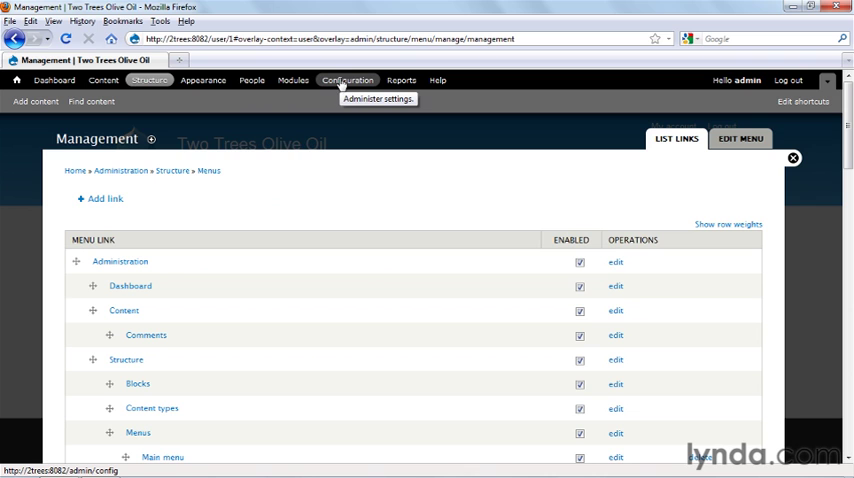
{"action": "mouse_move", "coordinate": [340, 94]}
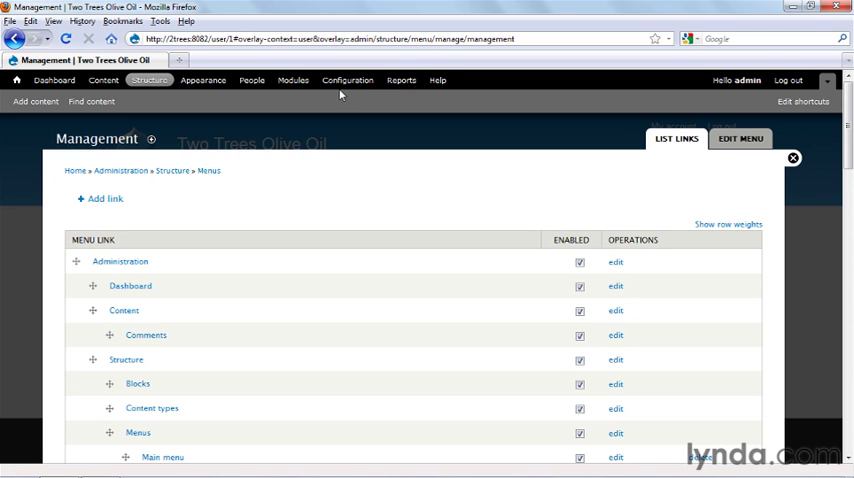
{"action": "mouse_move", "coordinate": [340, 98]}
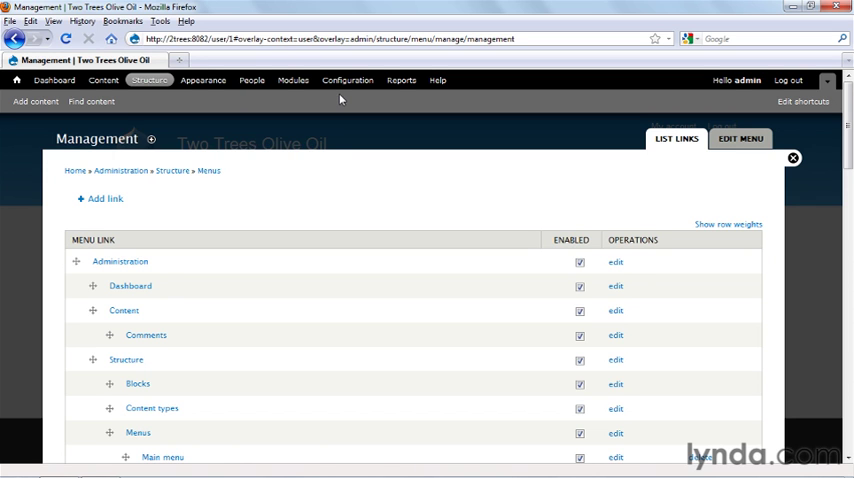
{"action": "mouse_move", "coordinate": [330, 110]}
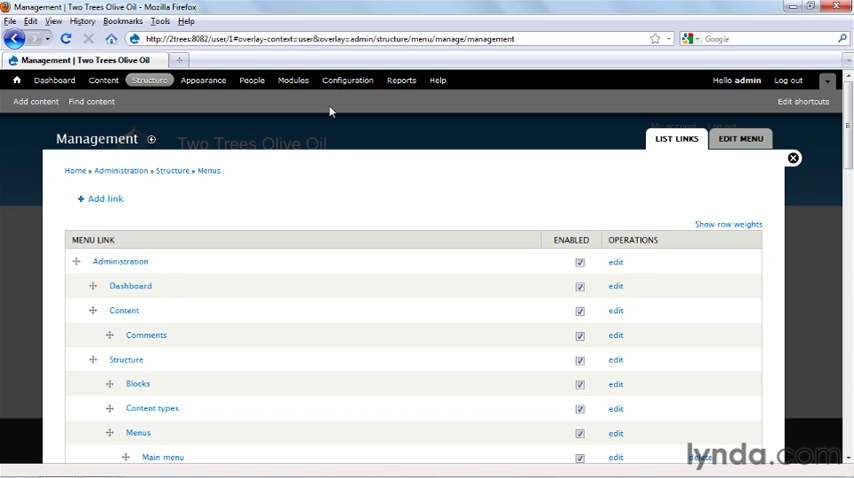
{"action": "mouse_move", "coordinate": [310, 190]}
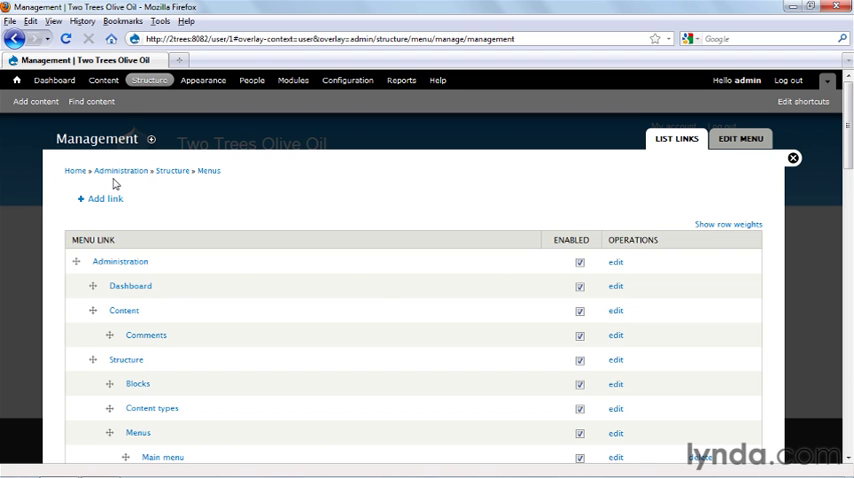
Step: Return to the main Administration overview via the breadcrumb
{"action": "left_click", "coordinate": [120, 170]}
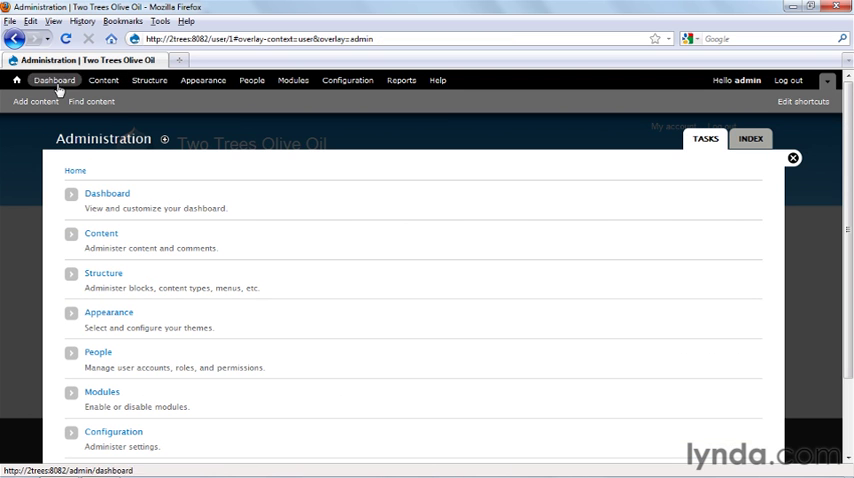
{"action": "mouse_move", "coordinate": [120, 234]}
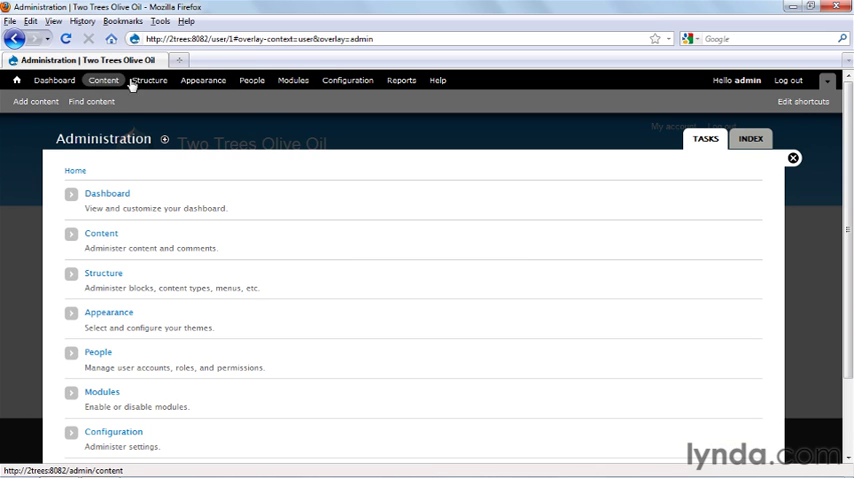
{"action": "mouse_move", "coordinate": [212, 160]}
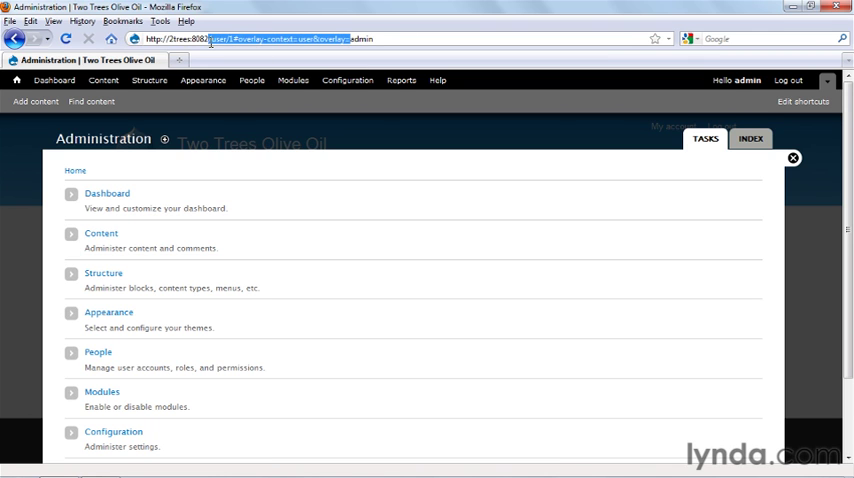
Step: Note the /admin URL and go to the Modules administration page
{"action": "type", "text": "/admin"}
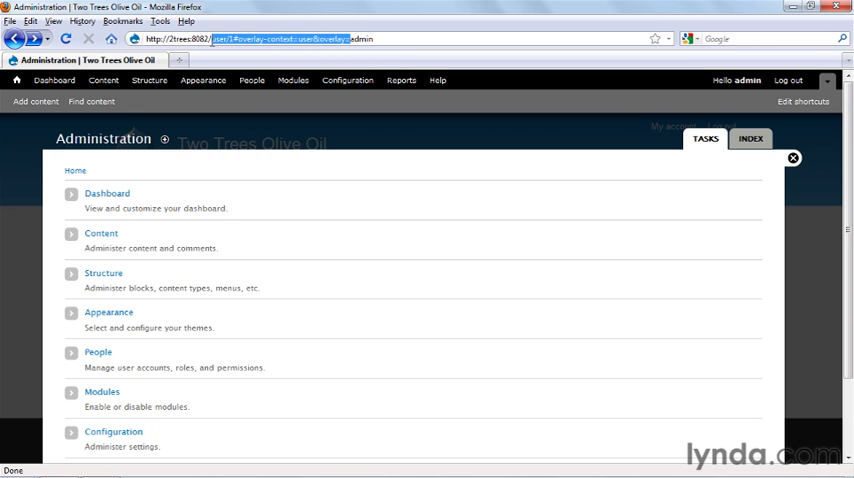
{"action": "left_click", "coordinate": [792, 158]}
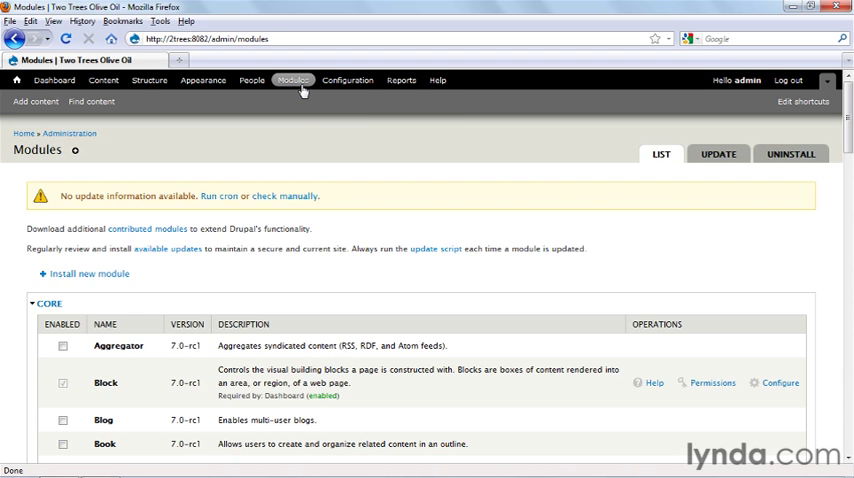
Step: Disable the Toolbar module and save the module configuration
{"action": "scroll", "scroll_direction": "down", "scroll_amount": 3}
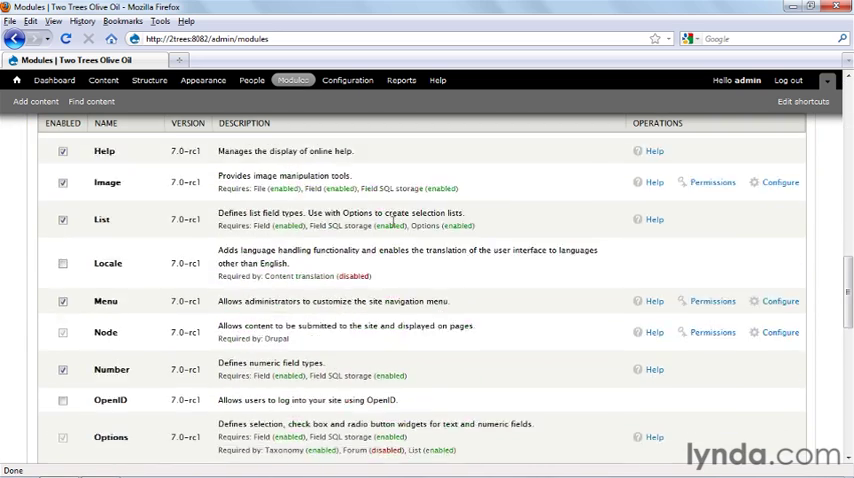
{"action": "scroll", "scroll_direction": "down", "scroll_amount": 3}
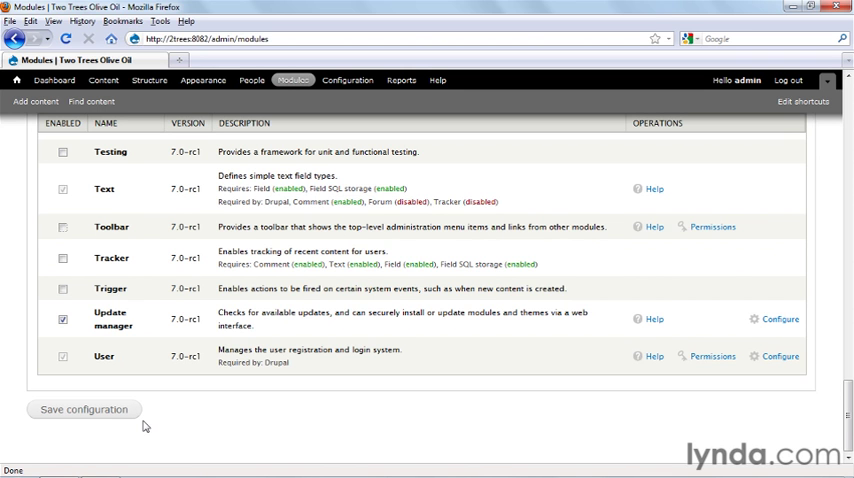
{"action": "left_click", "coordinate": [84, 408]}
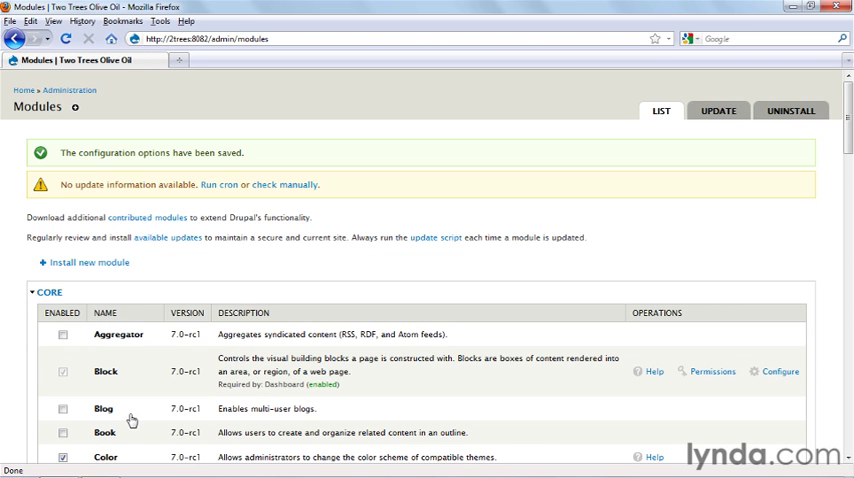
{"action": "mouse_move", "coordinate": [672, 88]}
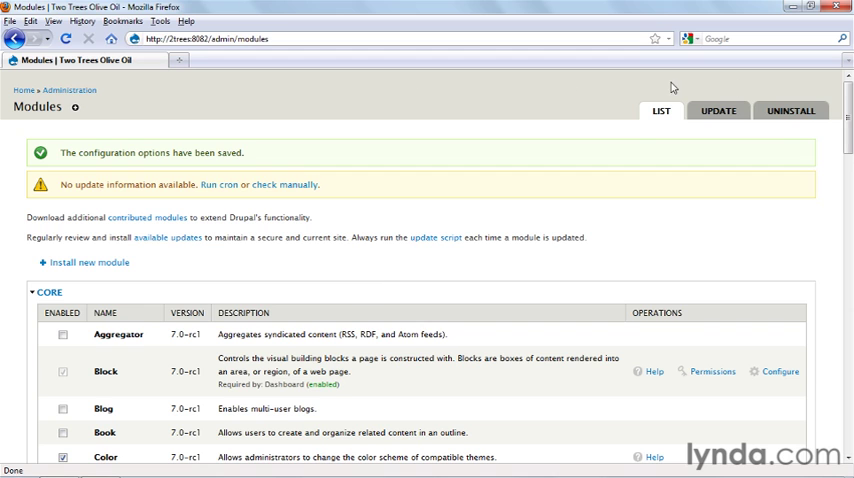
Step: Re-enable the Toolbar module and save the module configuration
{"action": "scroll", "scroll_direction": "down", "scroll_amount": 3}
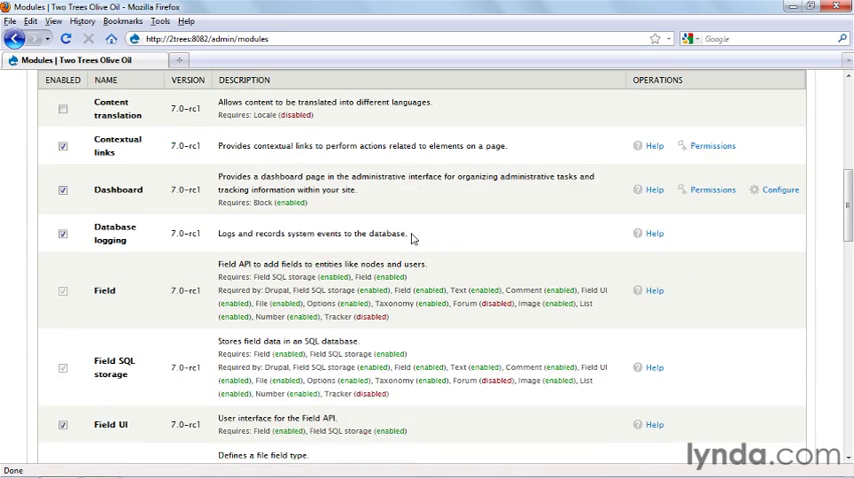
{"action": "scroll", "scroll_direction": "down", "scroll_amount": 3}
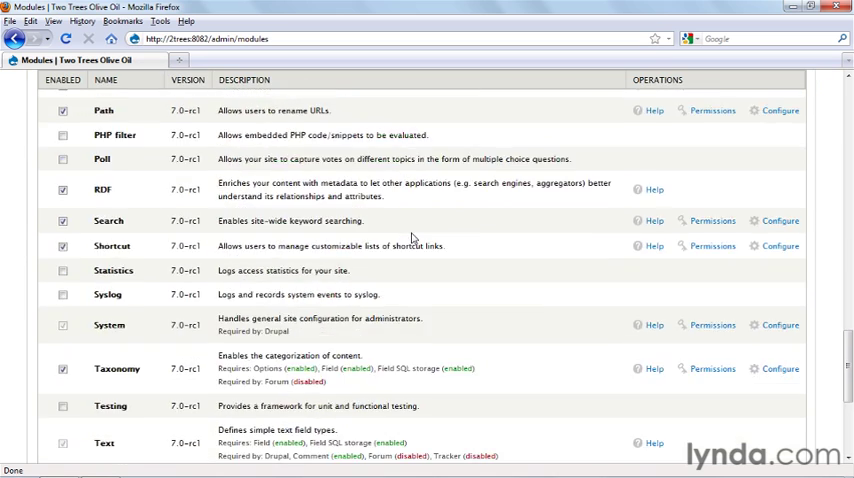
{"action": "scroll", "scroll_direction": "down", "scroll_amount": 3}
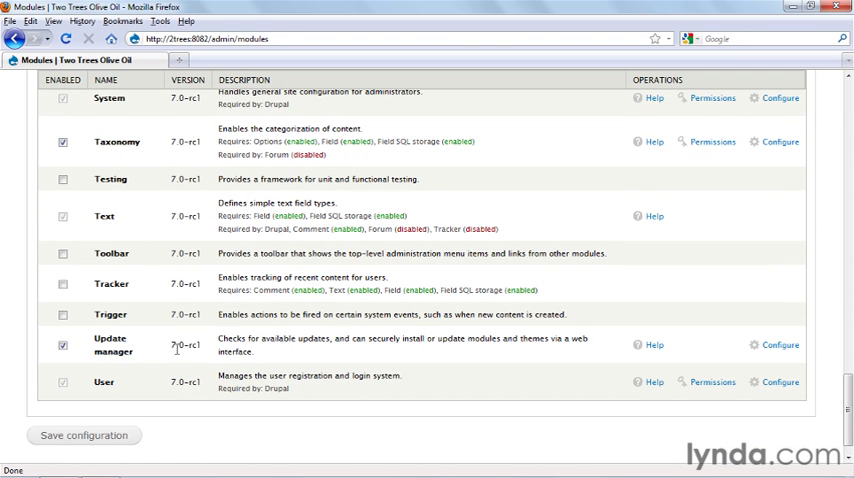
{"action": "left_click", "coordinate": [62, 252]}
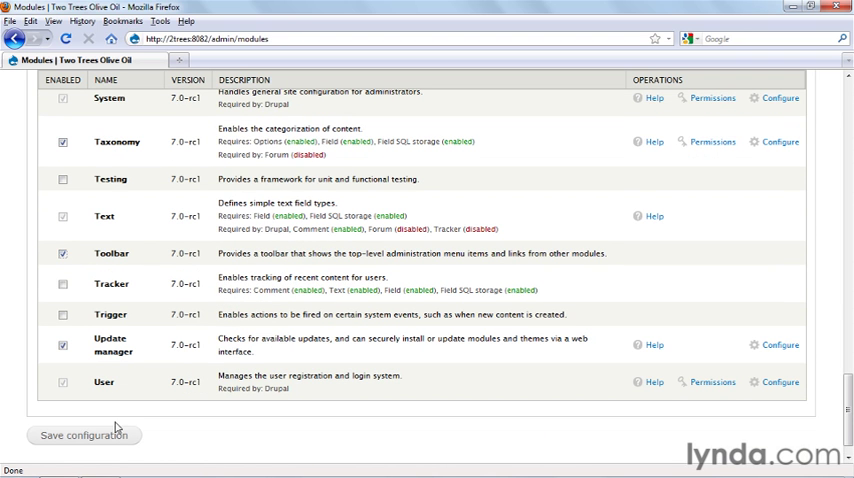
{"action": "left_click", "coordinate": [84, 434]}
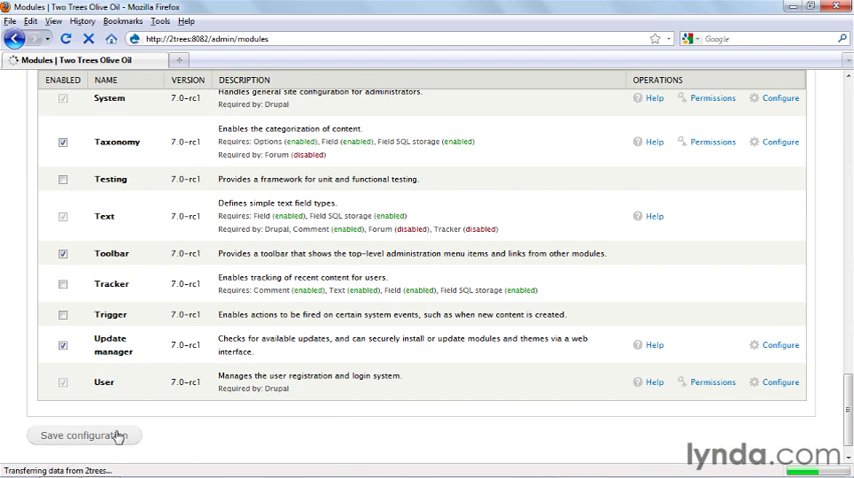
{"action": "left_click", "coordinate": [84, 434]}
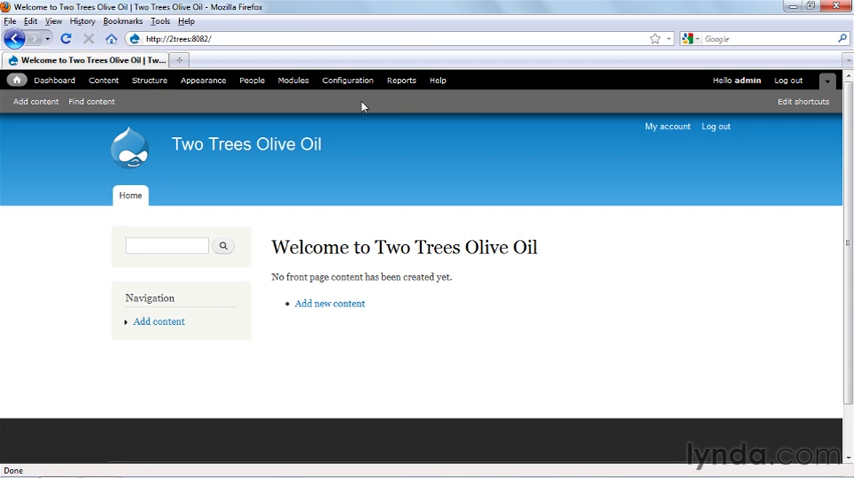
{"action": "mouse_move", "coordinate": [466, 106]}
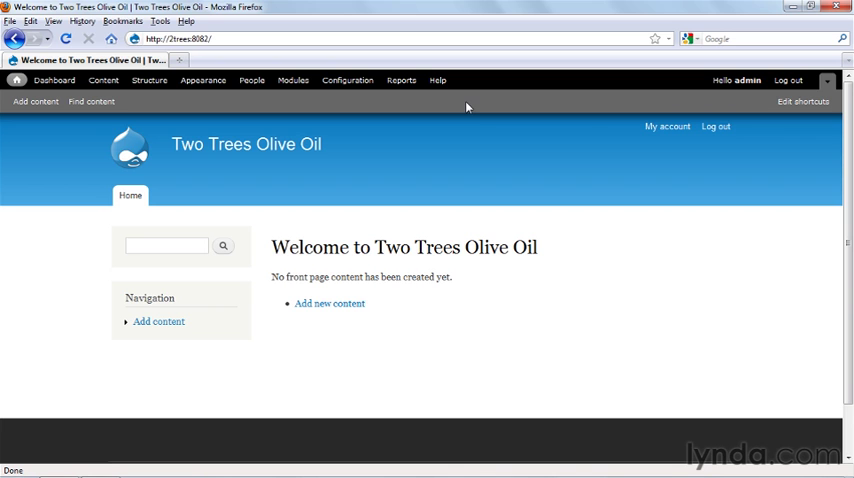